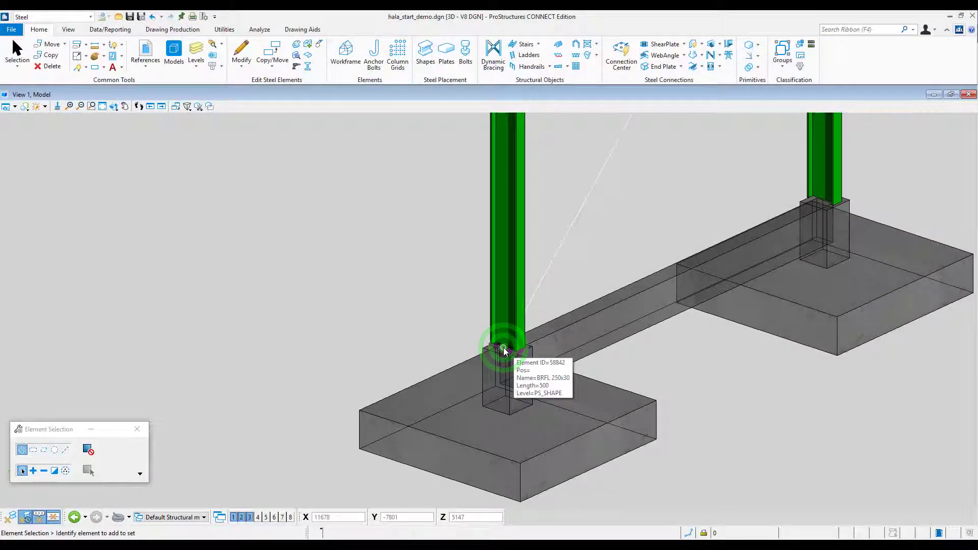
Clone the left column's baseplate connection and switch to Reset mode for multiple insertions
right_click(504, 348)
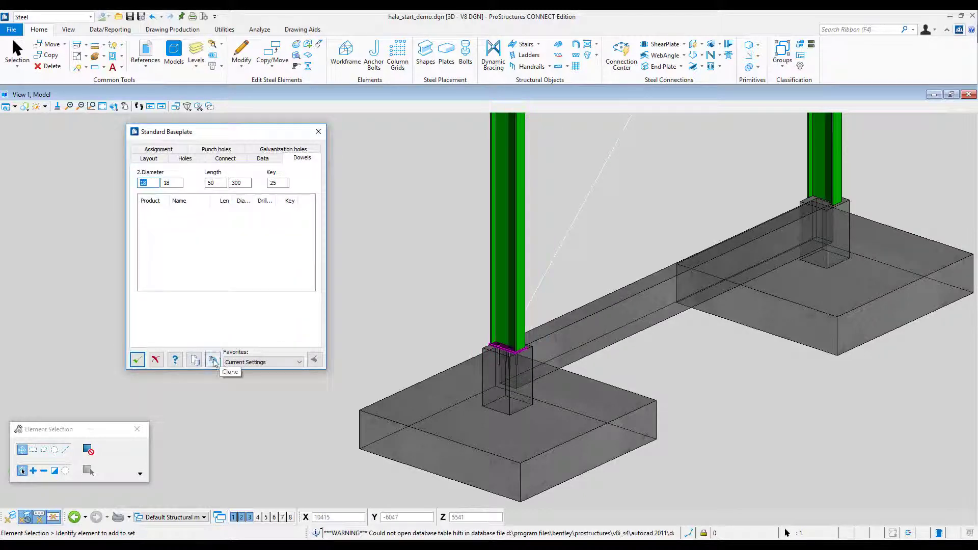
click(136, 360)
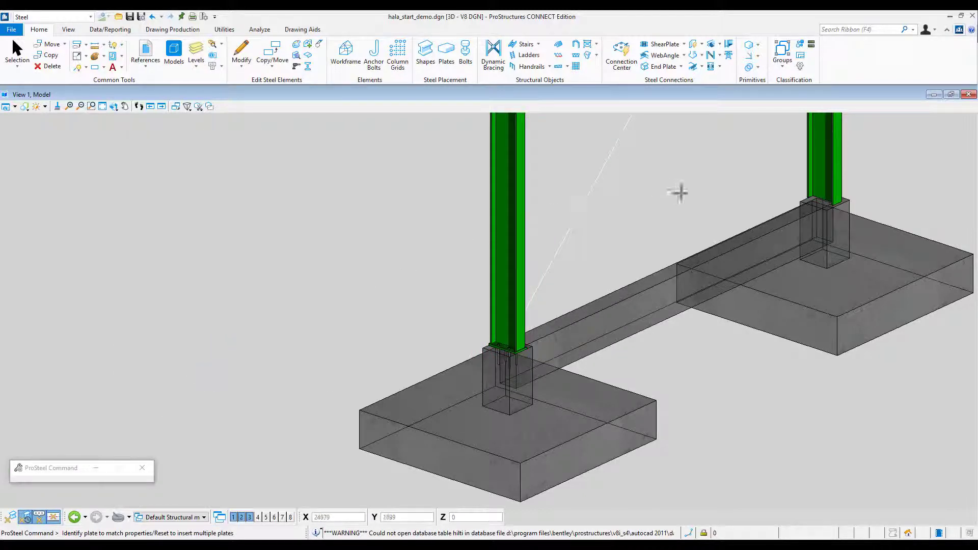
right_click(804, 186)
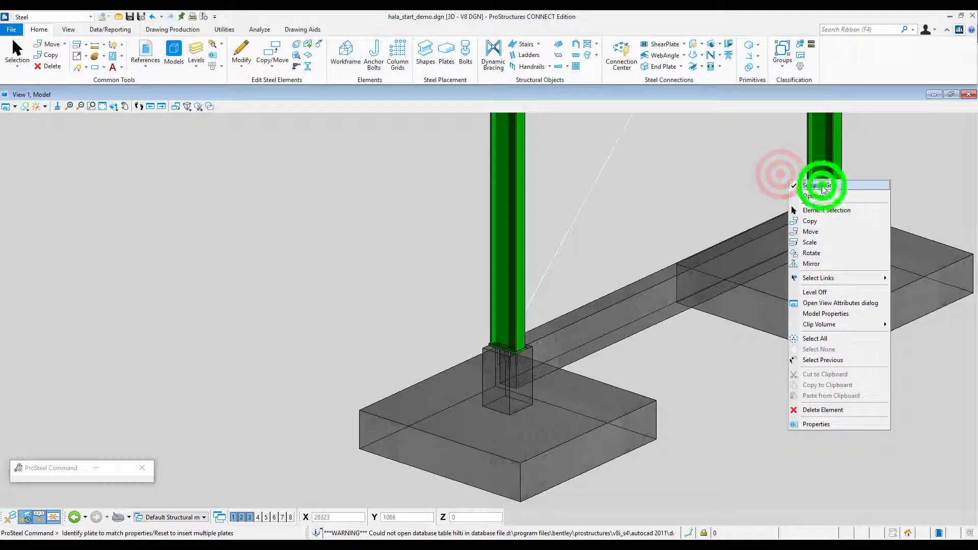
click(819, 185)
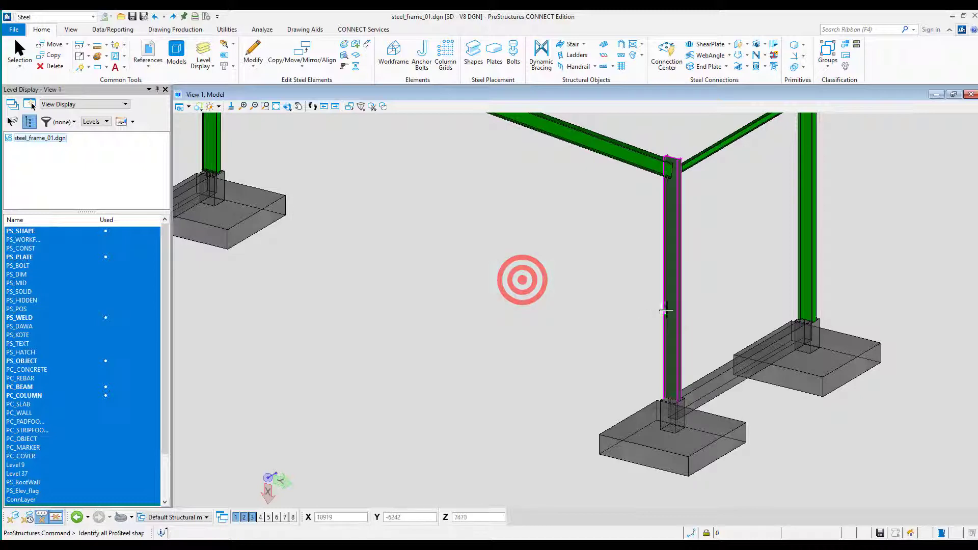
Select the middle column, then Ctrl-add the right column as clone targets
click(799, 251)
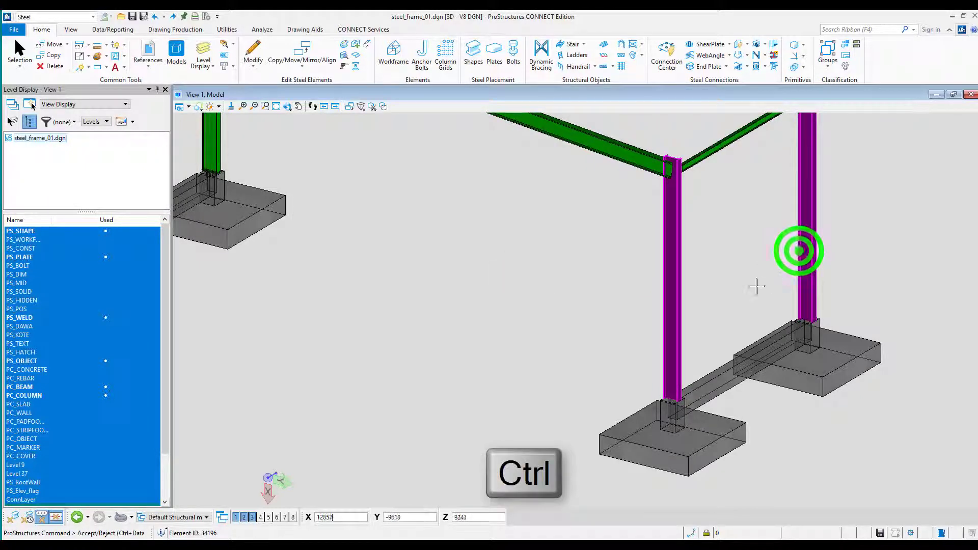
click(594, 506)
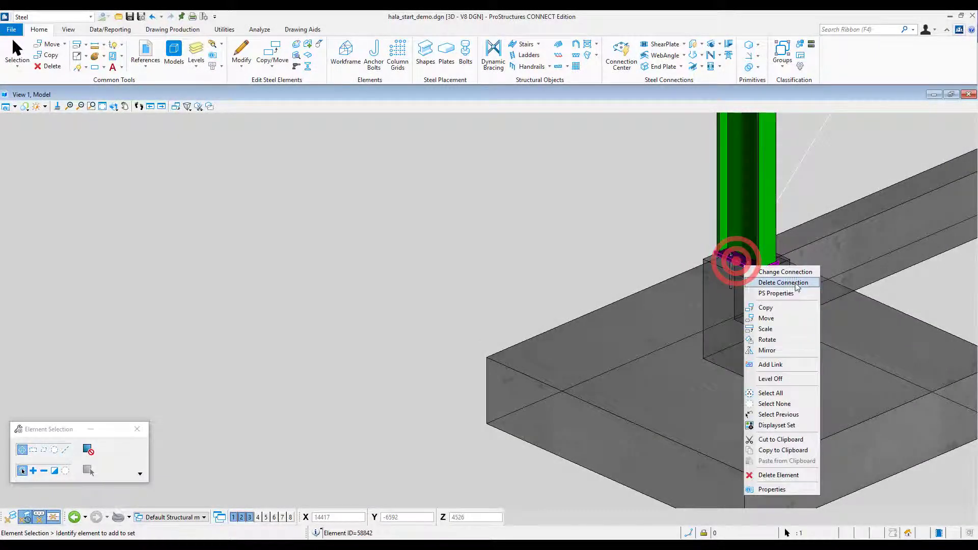
Save the baseplate connection settings as template 'Podstawa-01' in the demo folder
click(783, 283)
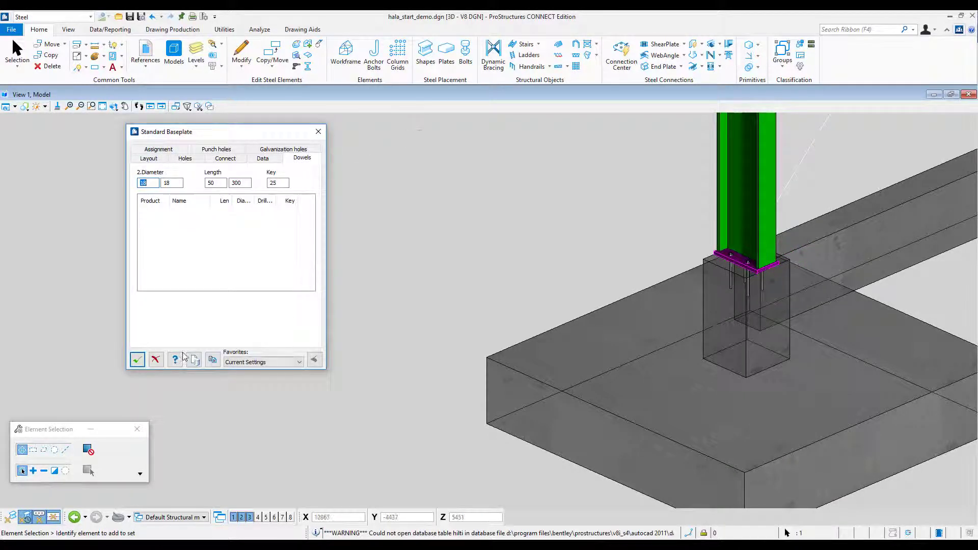
click(194, 360)
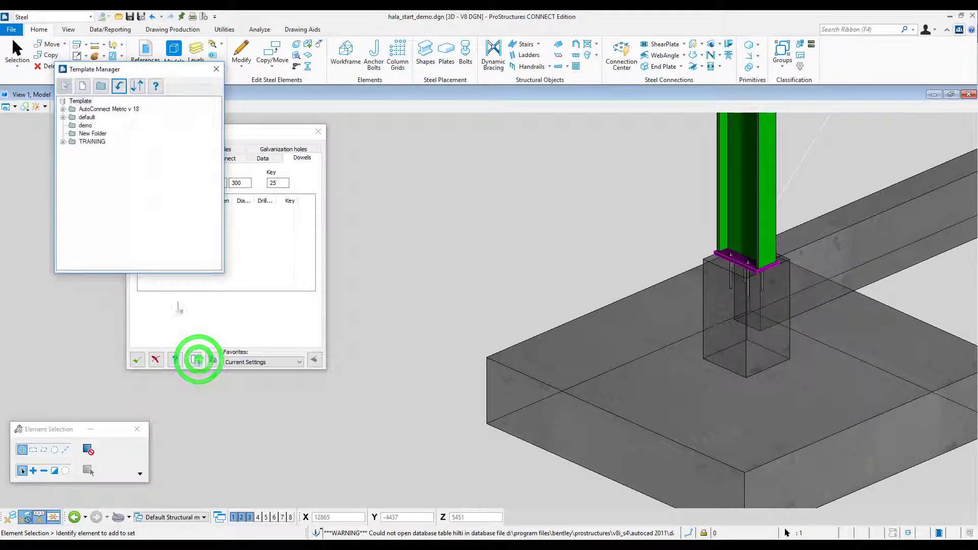
mouse_move(100, 86)
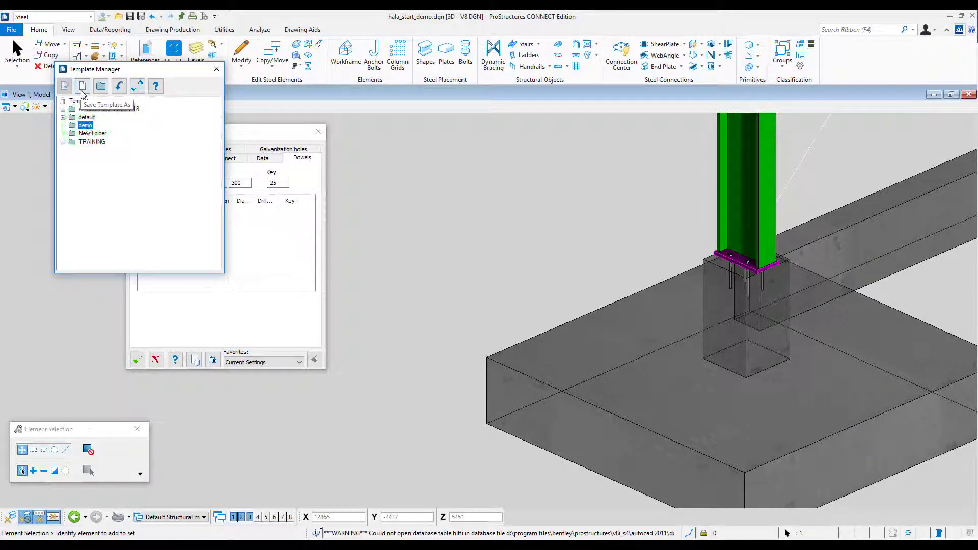
click(83, 86)
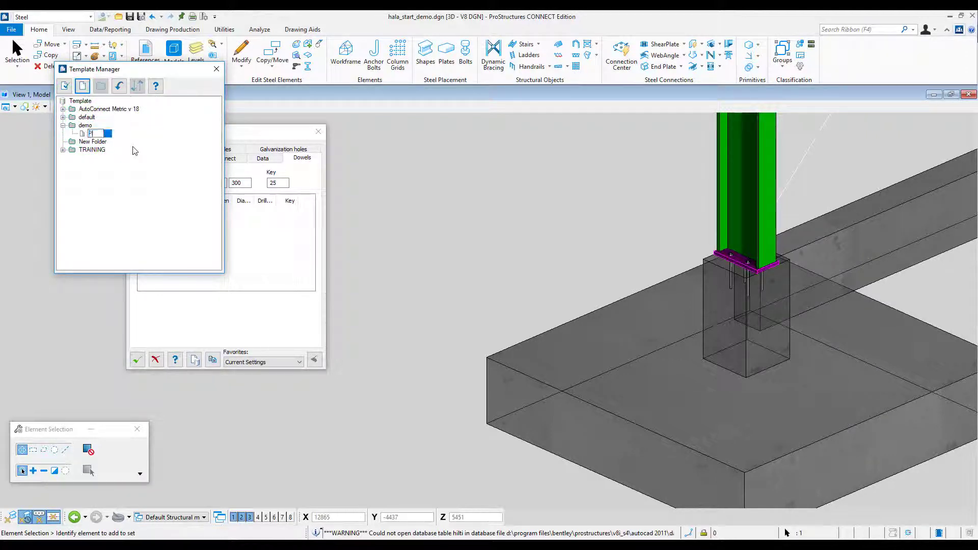
text(Podstawa-0)
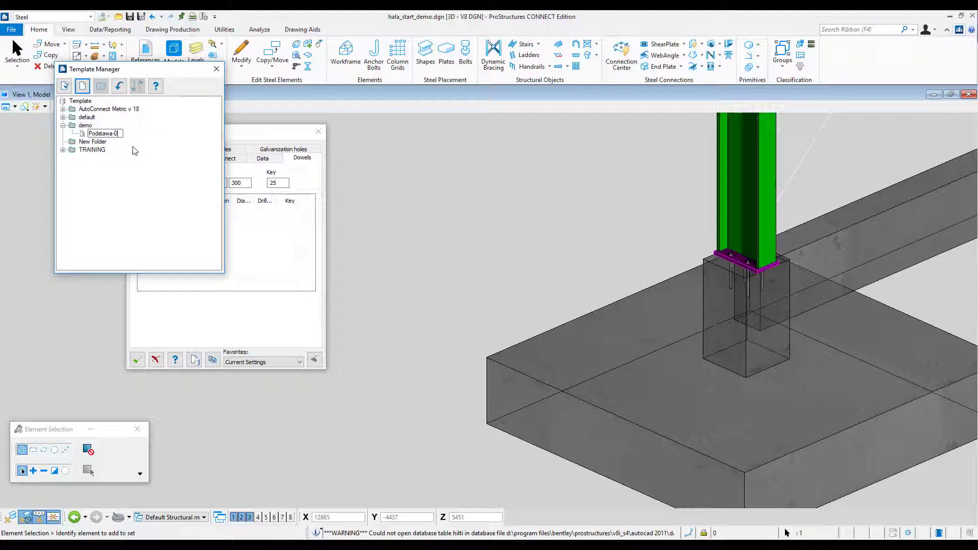
text(1)
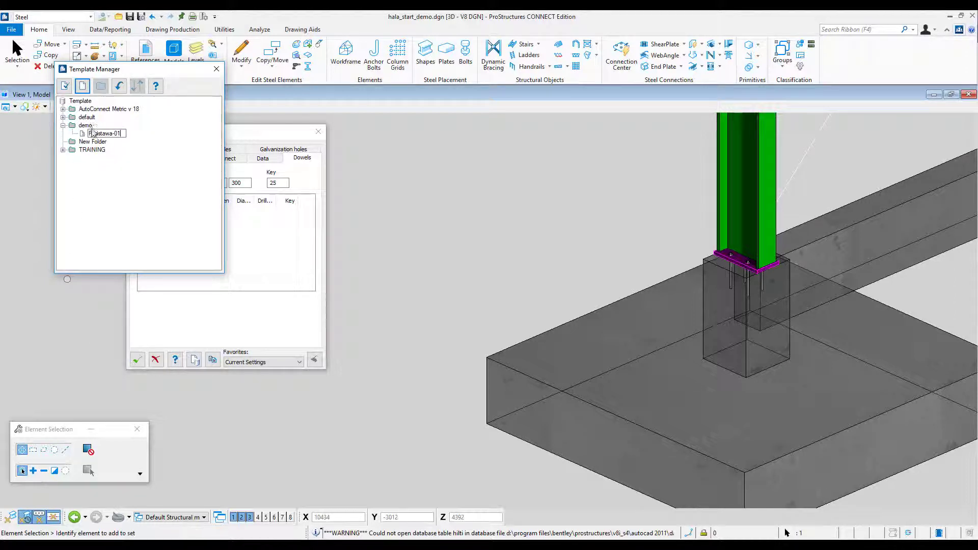
right_click(92, 133)
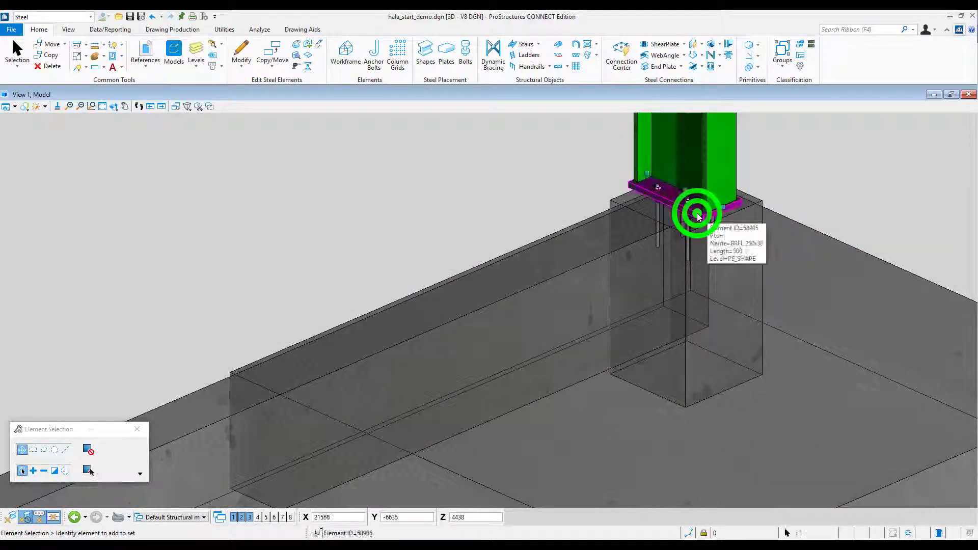
Apply the demo/Podstawa-01 favourite to this column's baseplate connection
right_click(697, 215)
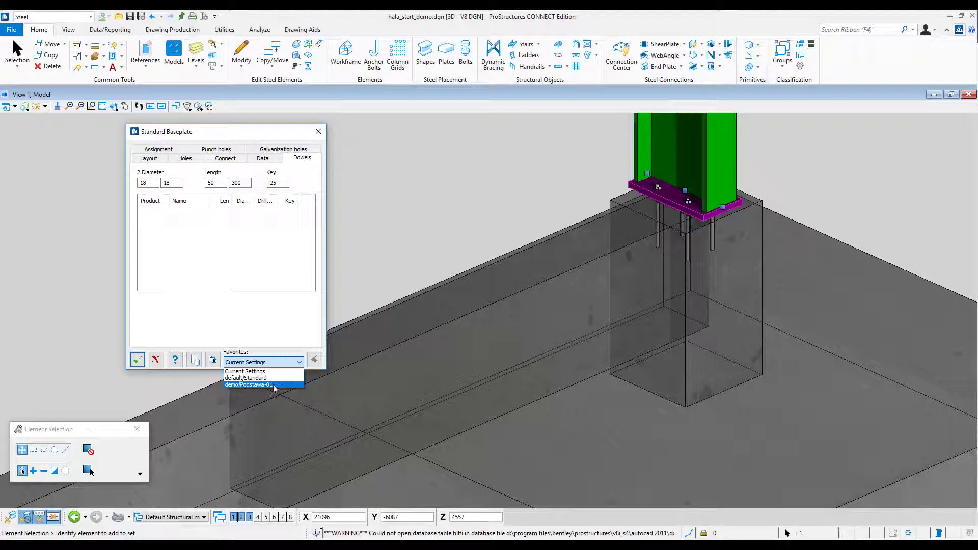
click(262, 385)
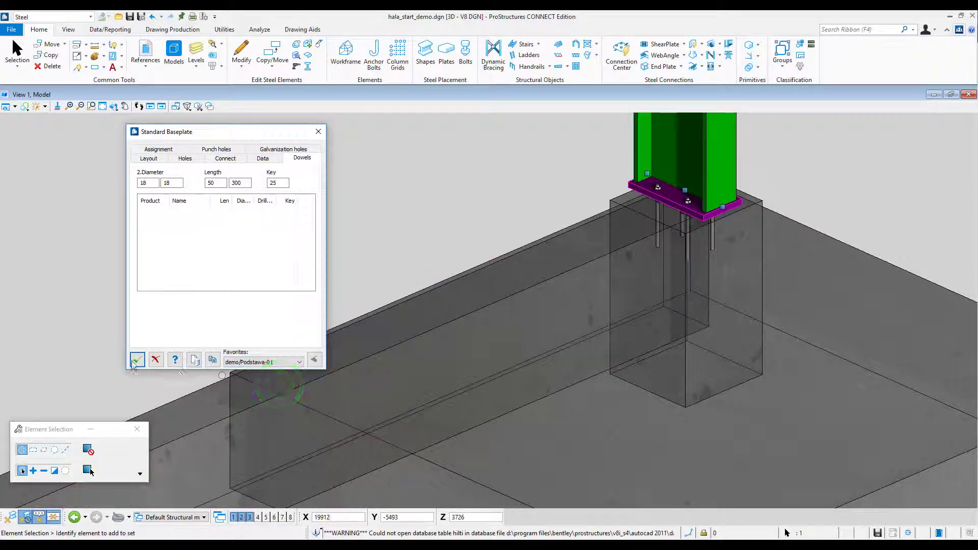
click(137, 359)
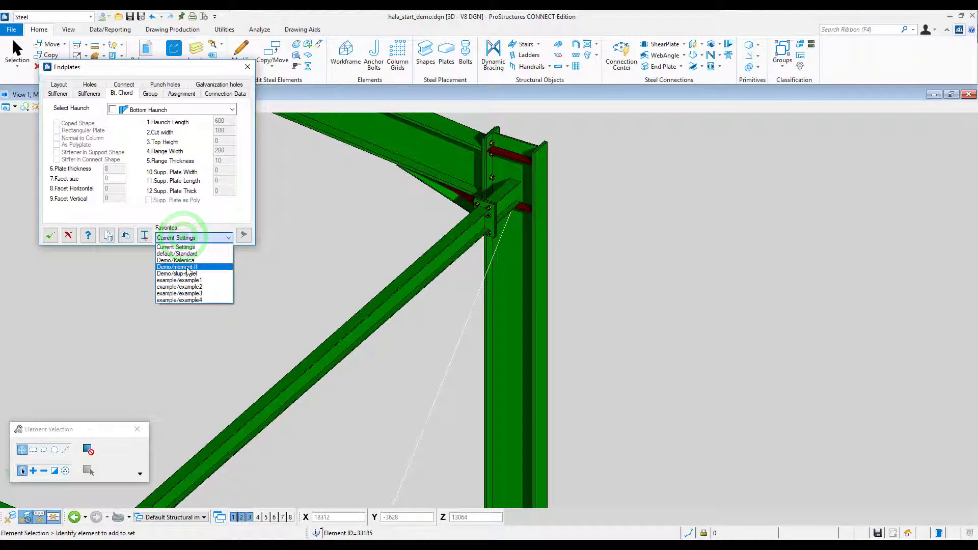
Choose the saved Demo template from the Endplates Favorites dropdown
click(177, 266)
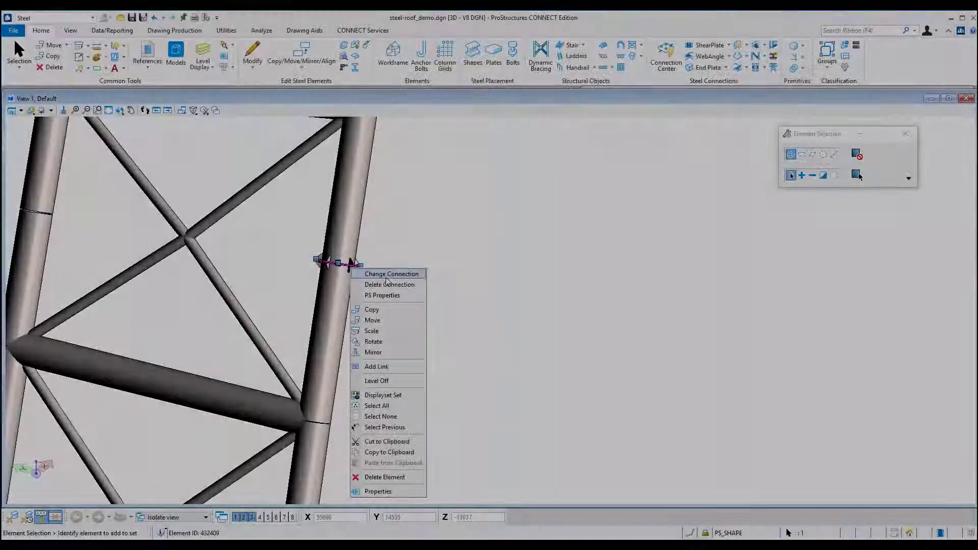
Clone the truss tube's pipe flange connection onto another round tube
click(391, 274)
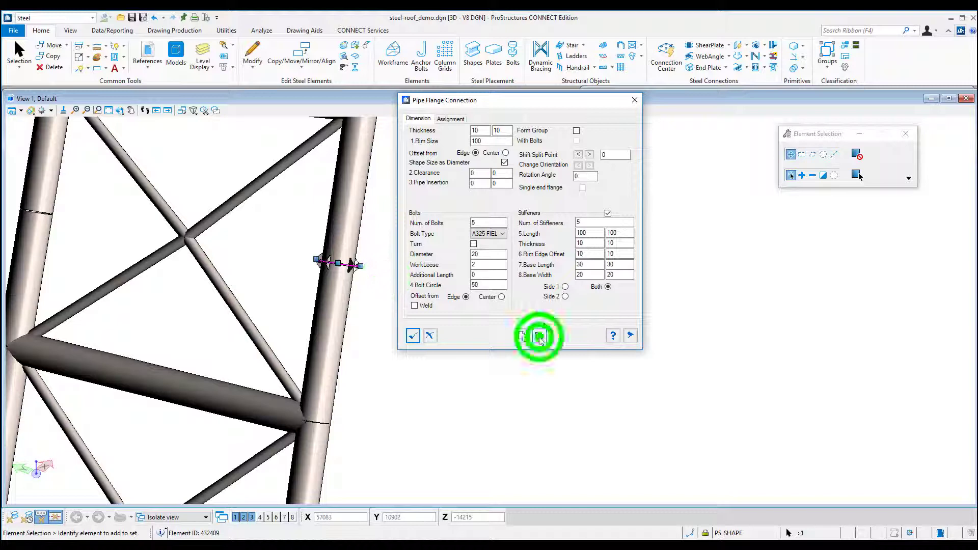
click(538, 336)
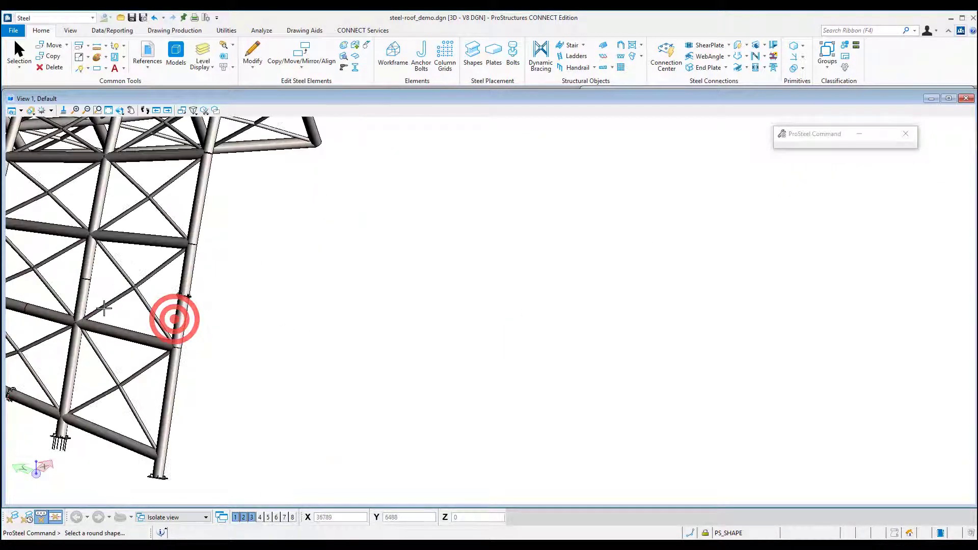
click(91, 269)
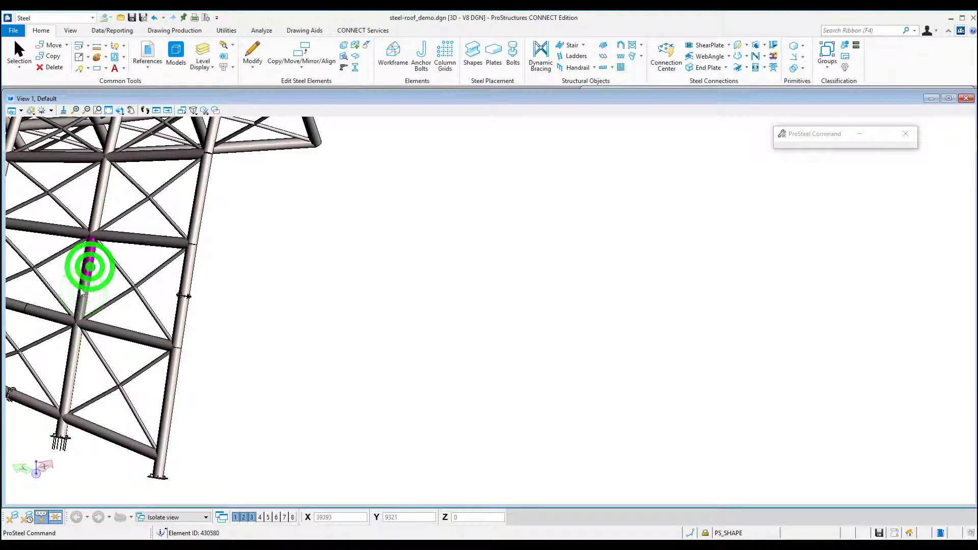